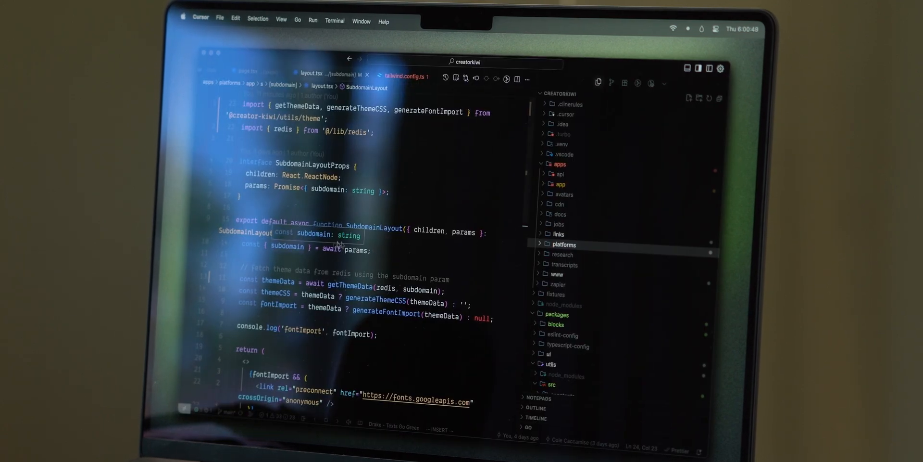
Briefly expand and collapse the api folder, then step the debugger to the next line
click(559, 174)
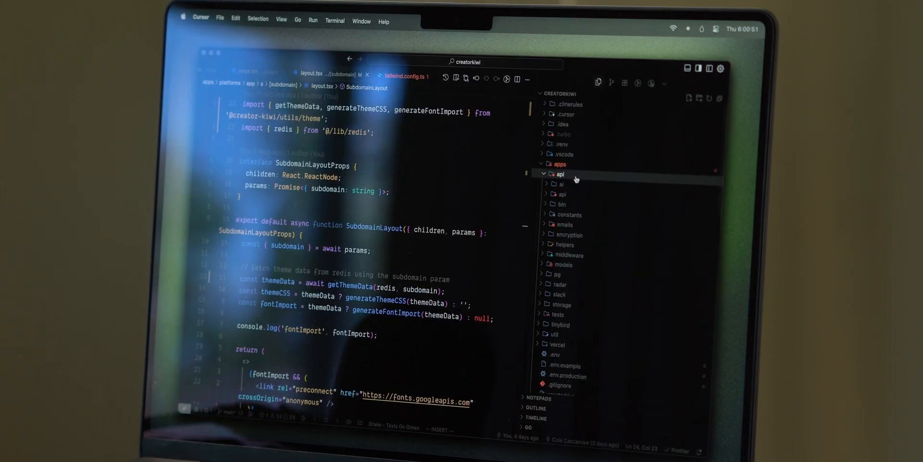
click(558, 173)
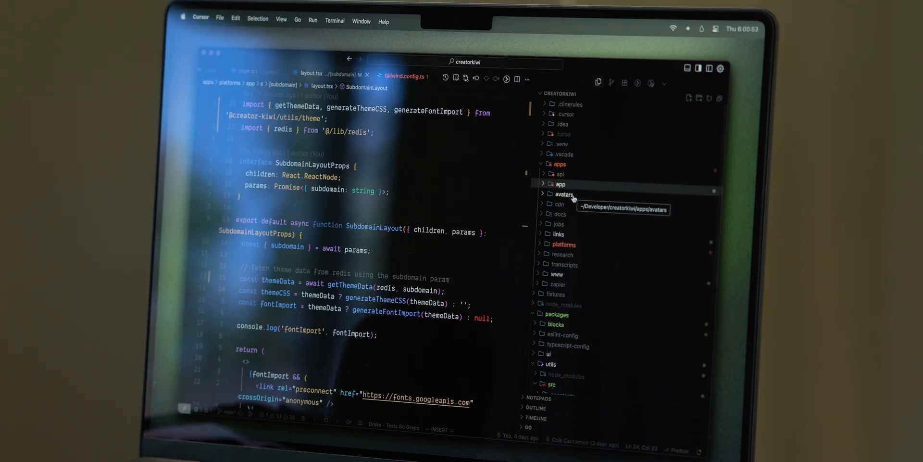
mouse_move(563, 233)
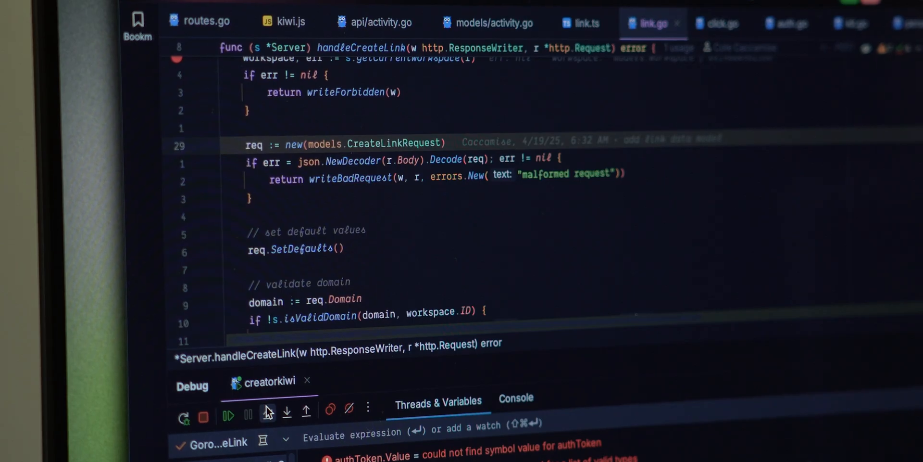
click(266, 414)
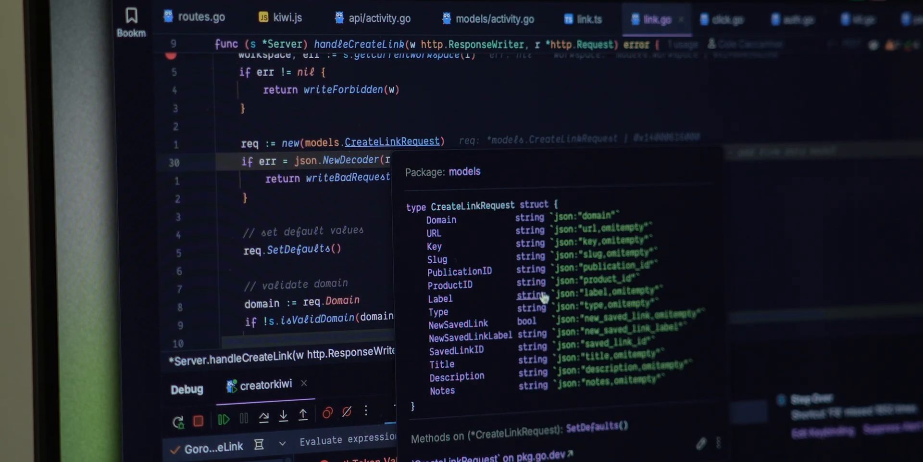
mouse_move(512, 338)
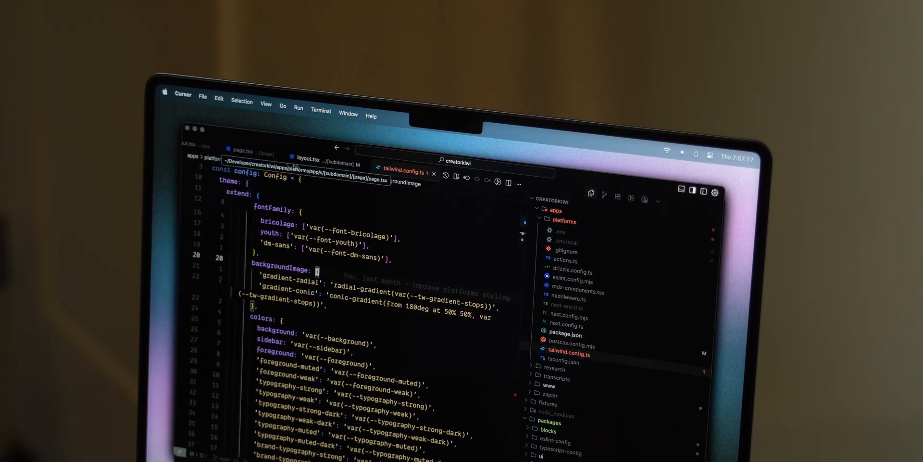
click(309, 170)
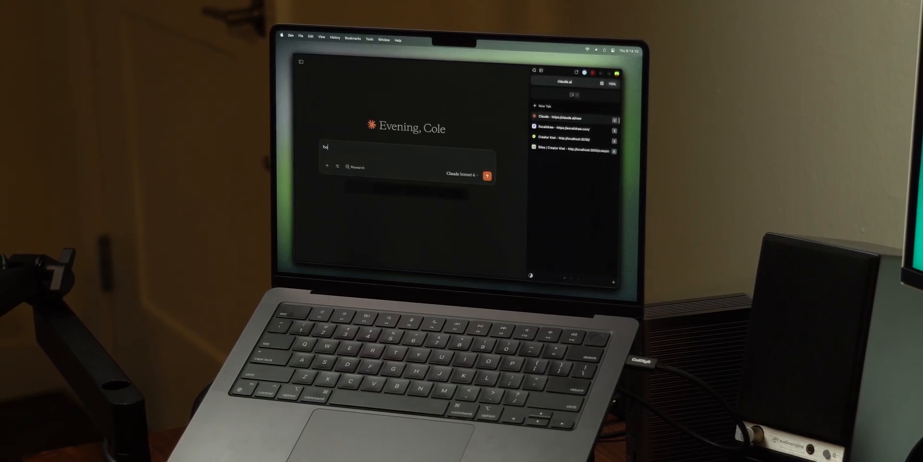
Type the question on building a user-customizable theme system in Next.js
text(ow would i set up a th)
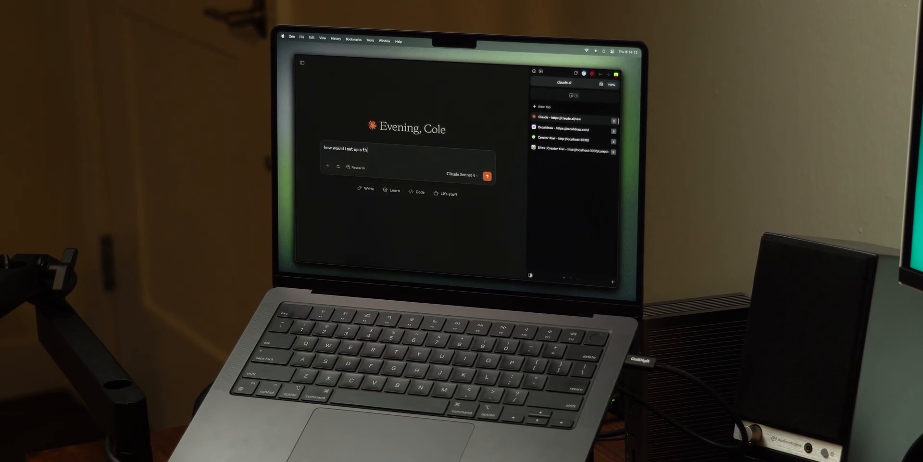
text(eme system in a)
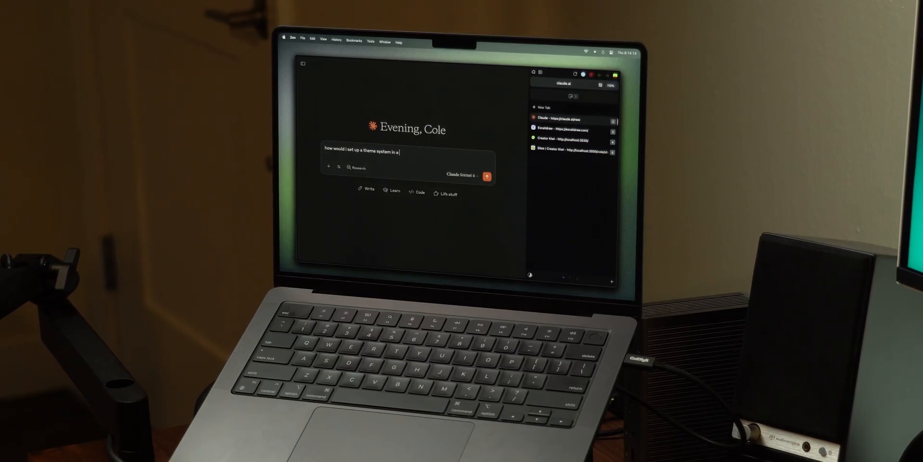
text(next.js app so users can)
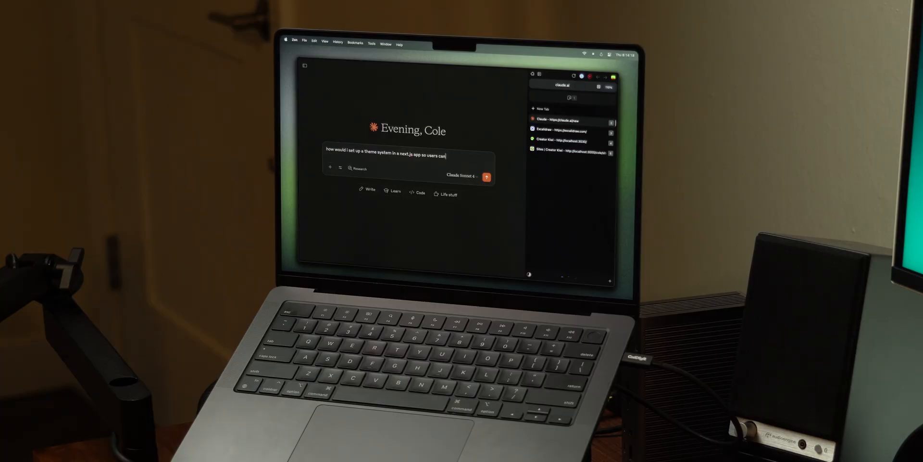
text(customize their tem)
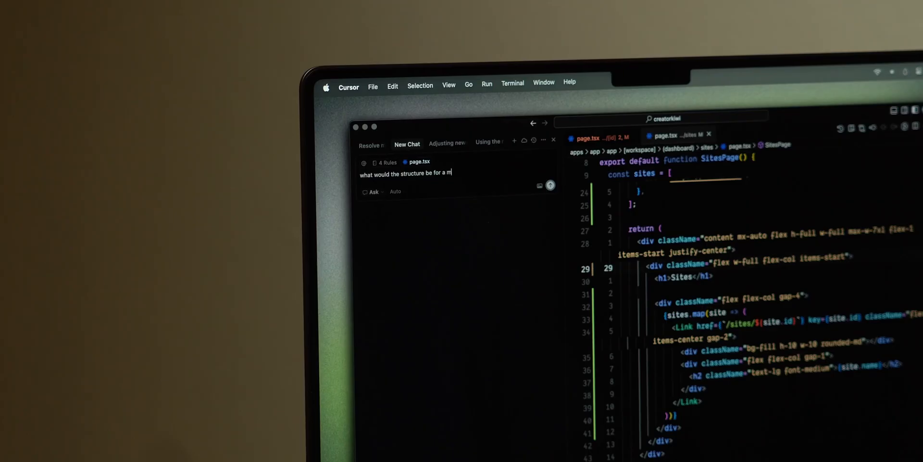
text(odular yet s)
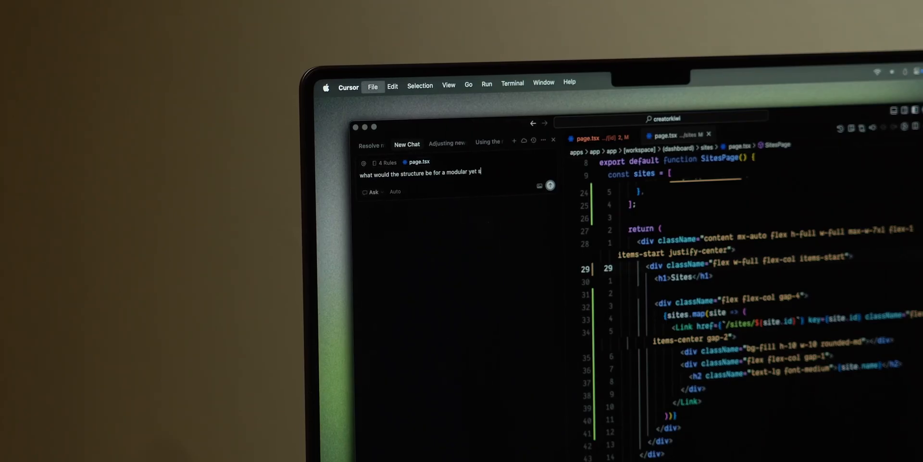
text(imple site builder in this app?)
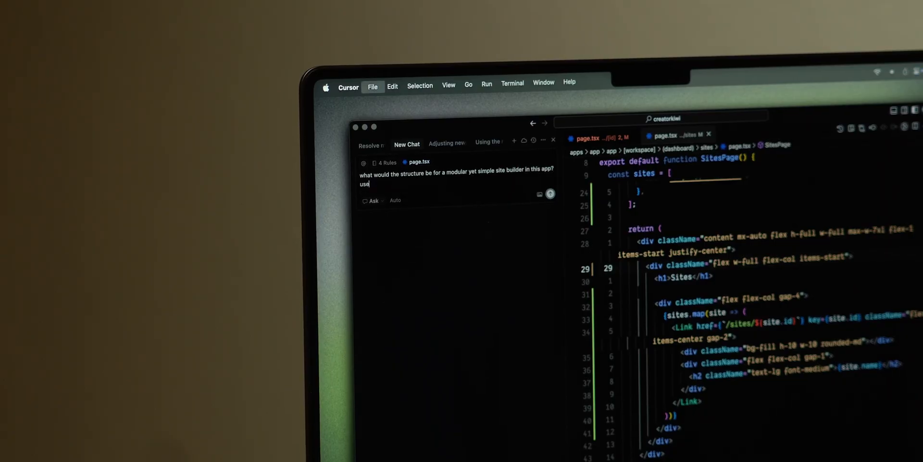
text(rs would be able)
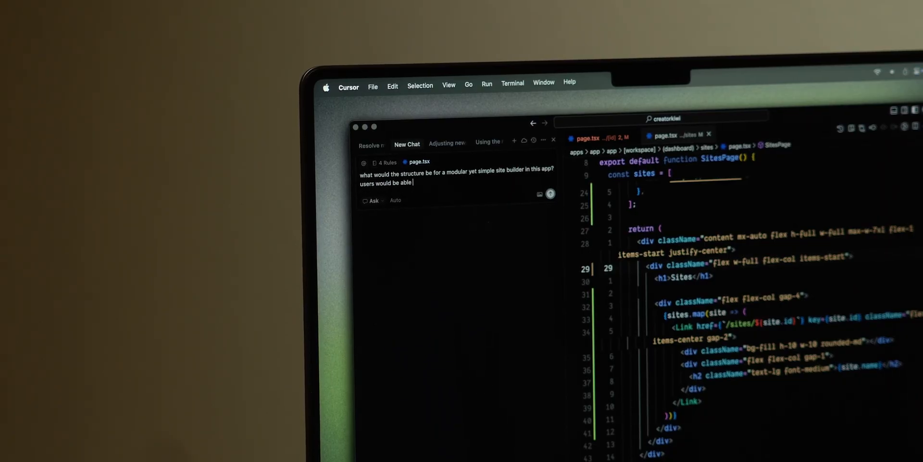
text(to create new landing pages based off teamplt)
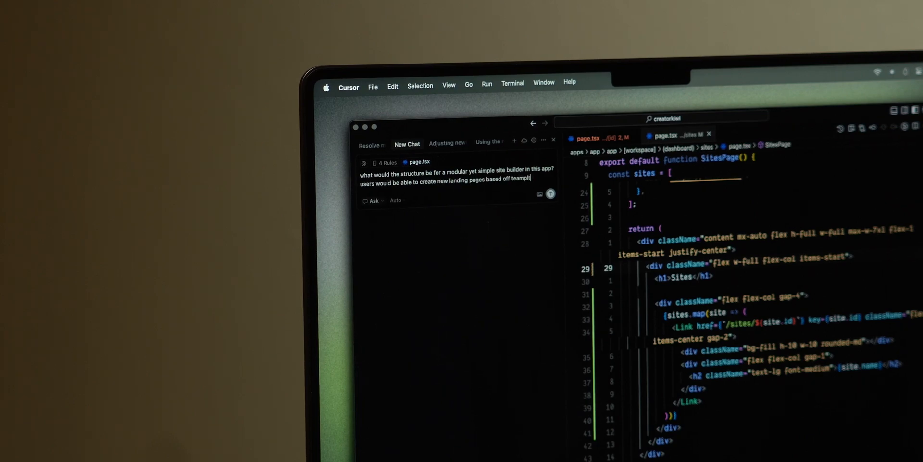
text(emplates that)
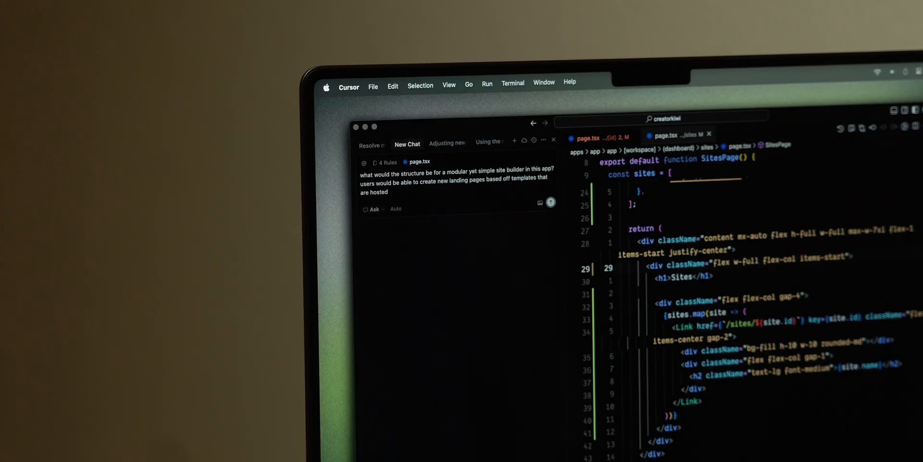
text(in the @!platf)
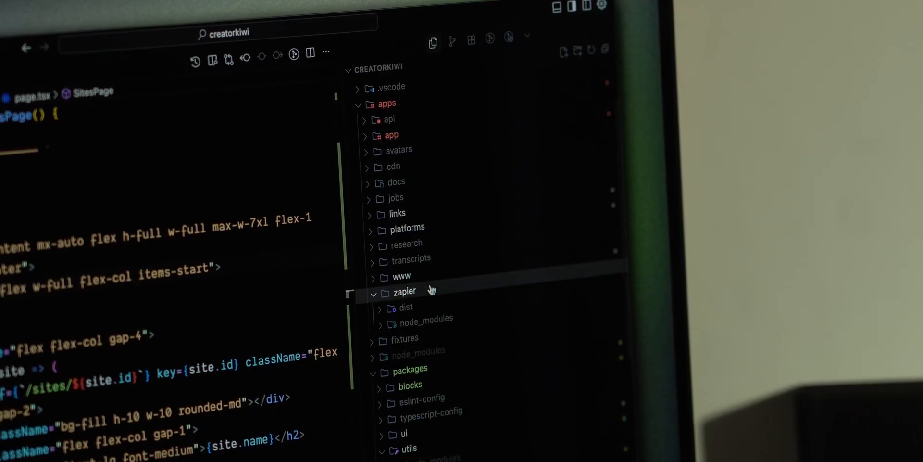
Collapse the zapier folder and expand apps/app down to the dashboard sites routes
click(404, 291)
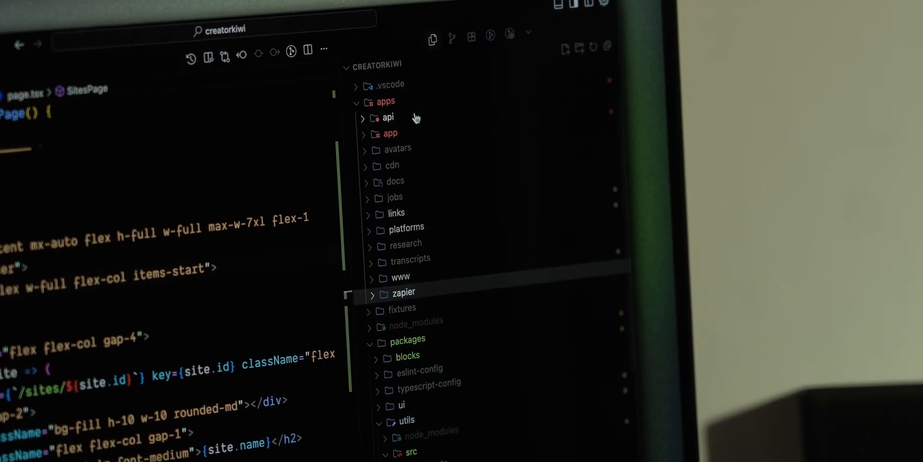
click(390, 133)
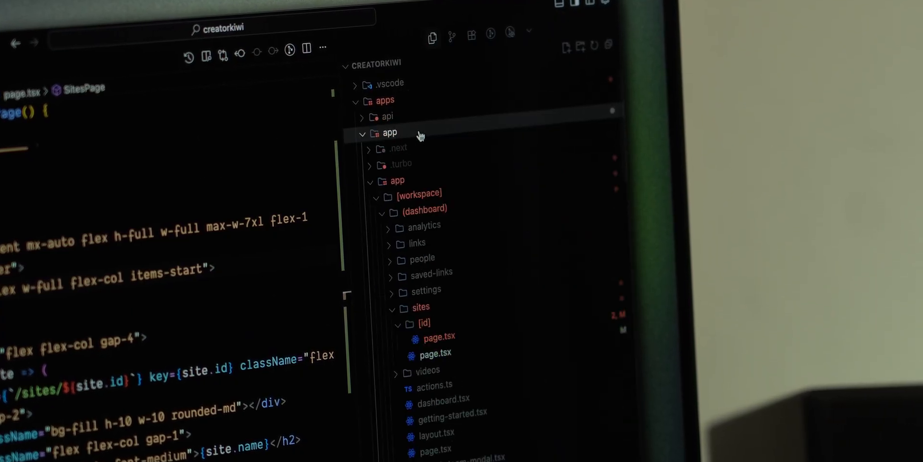
click(363, 133)
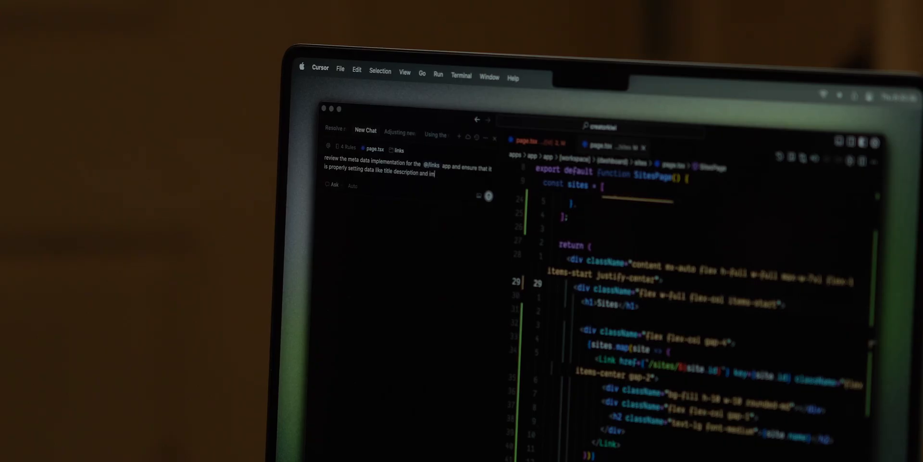
Add a follow-up about how best to work with the api app, referencing the api folder
text(then, tell me)
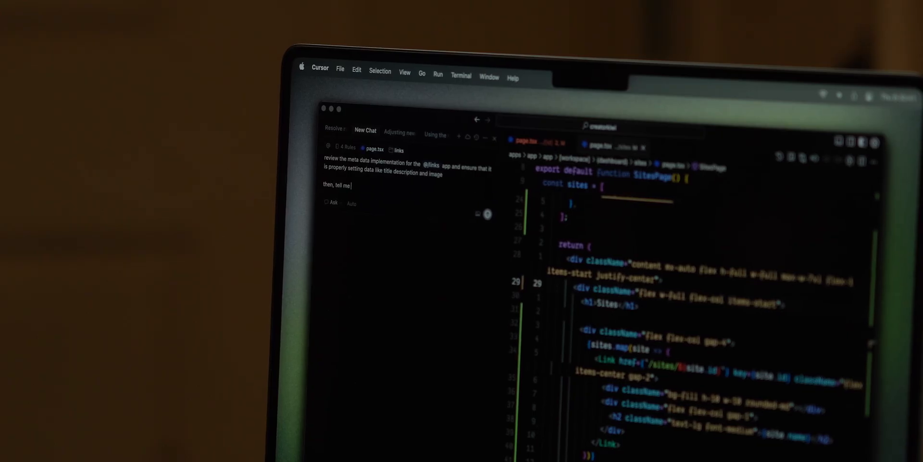
text(how to best work with the @api)
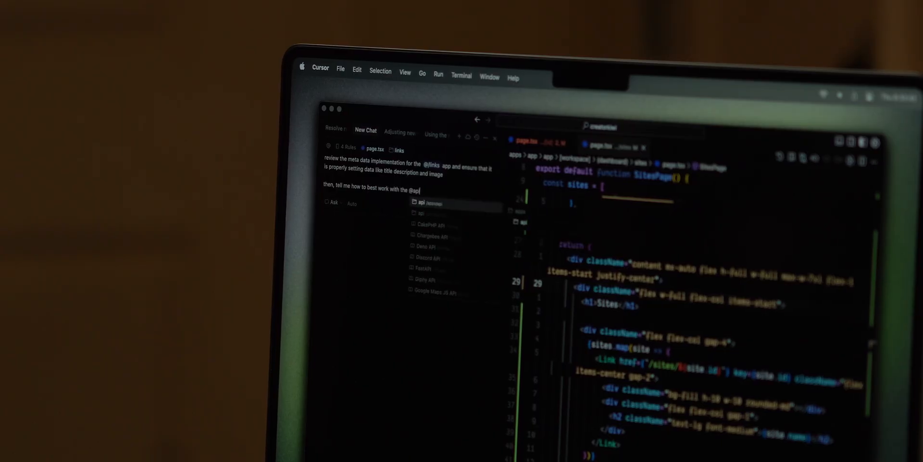
click(418, 199)
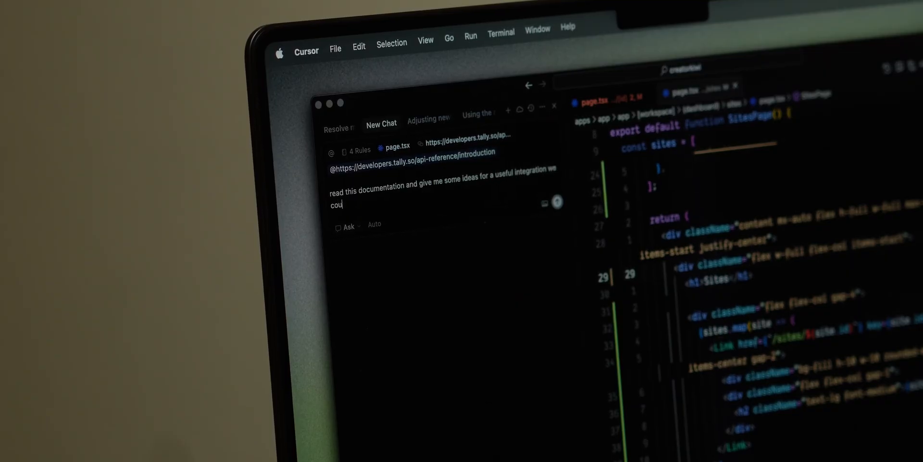
Send the Tally integration ideas question and scroll through the AI's suggestions
text(ld build for tally)
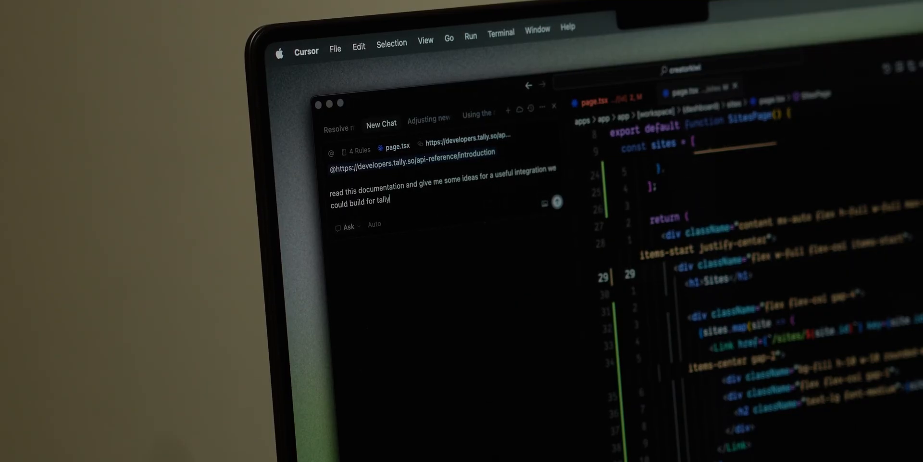
click(556, 202)
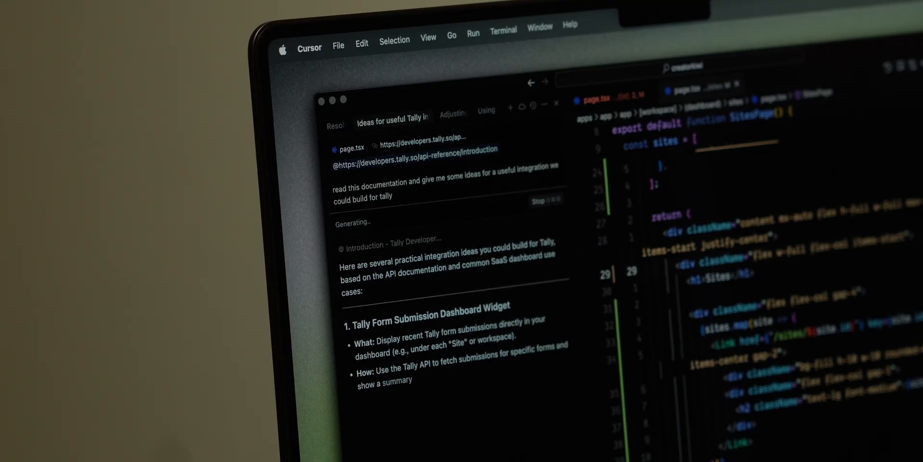
scroll(down, 3)
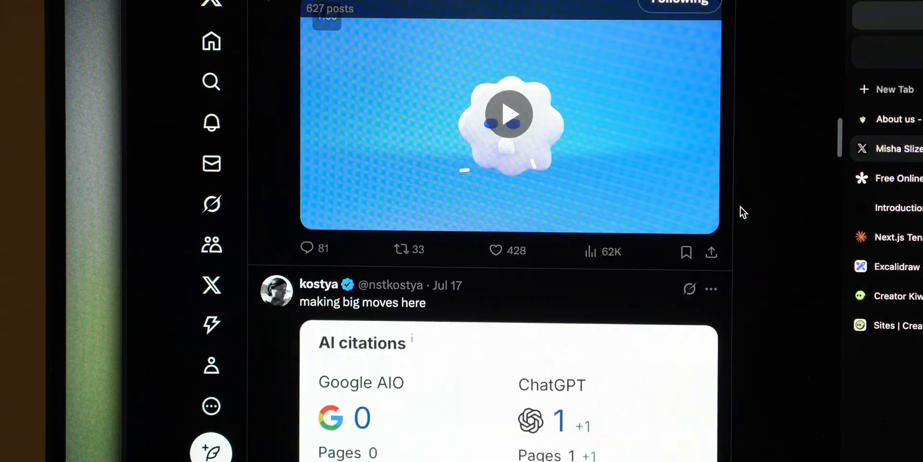
scroll(down, 3)
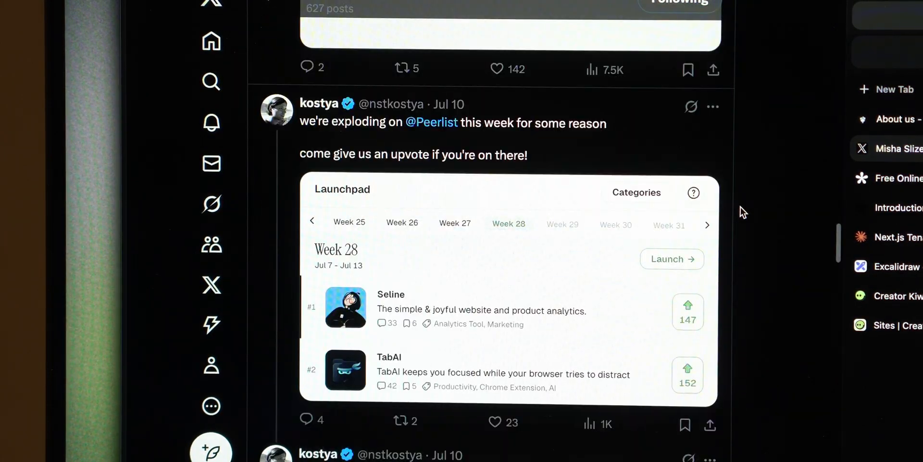
scroll(down, 3)
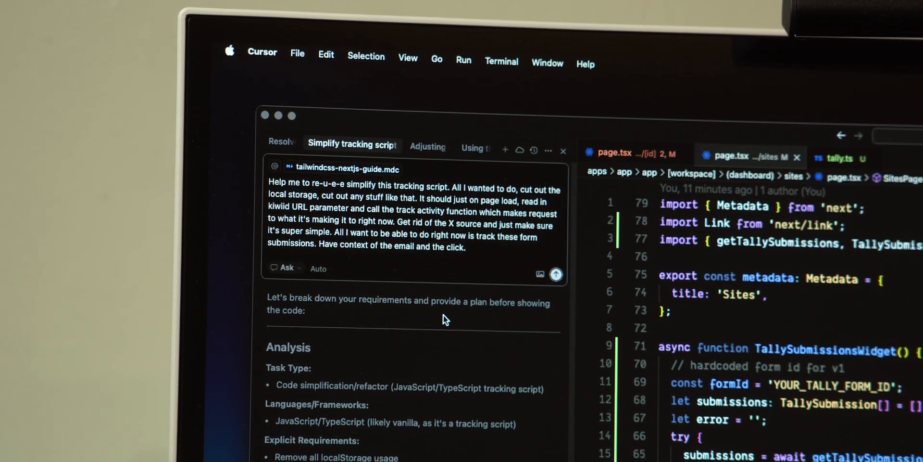
scroll(down, 3)
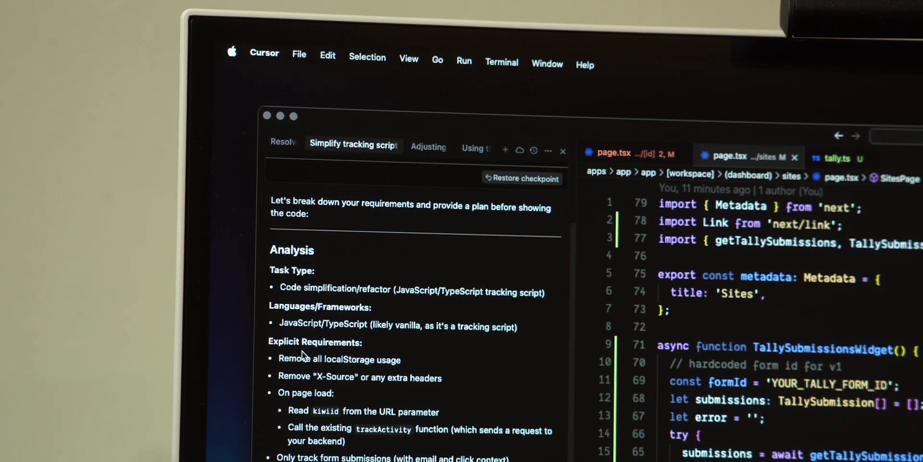
scroll(down, 3)
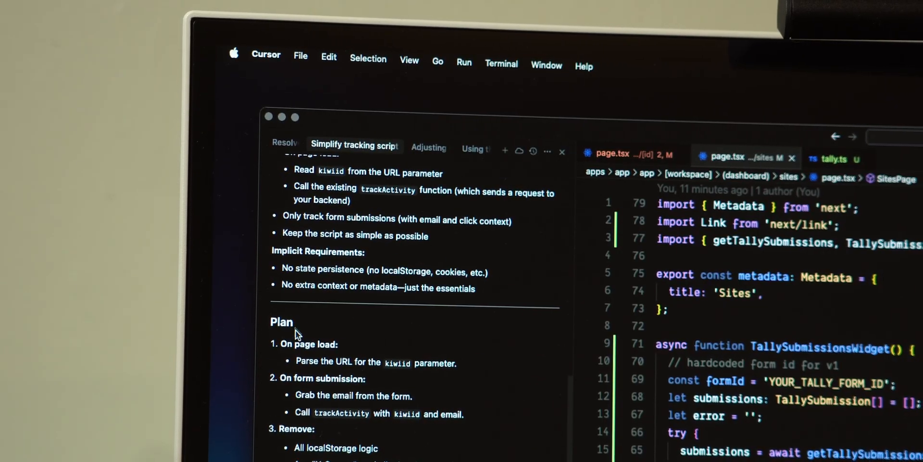
scroll(down, 3)
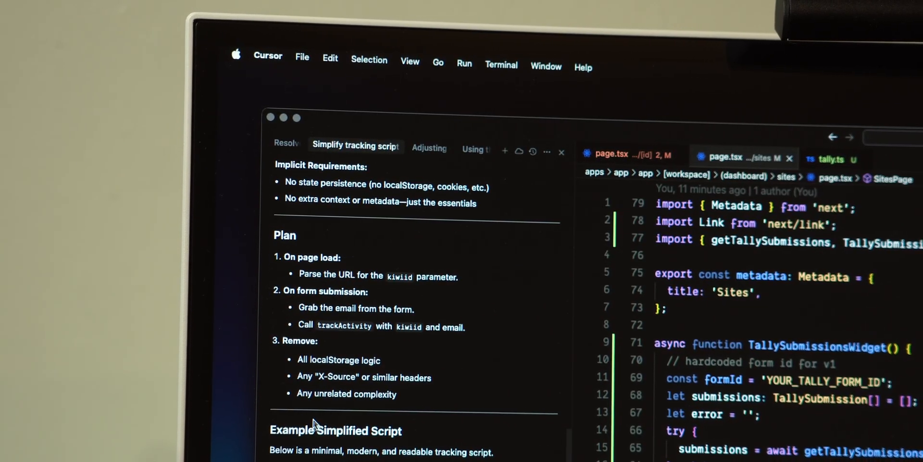